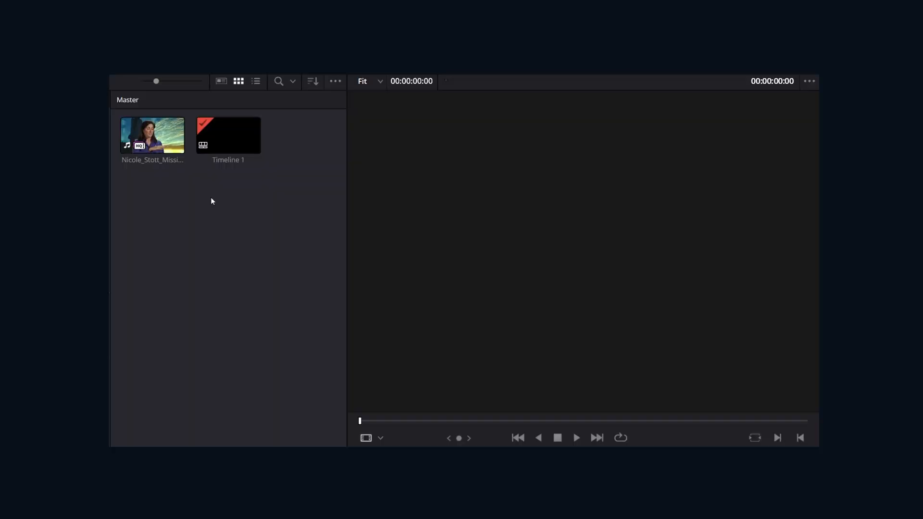
Load the interview clip in the source viewer and mark a short In-to-Out range near its start
click(151, 135)
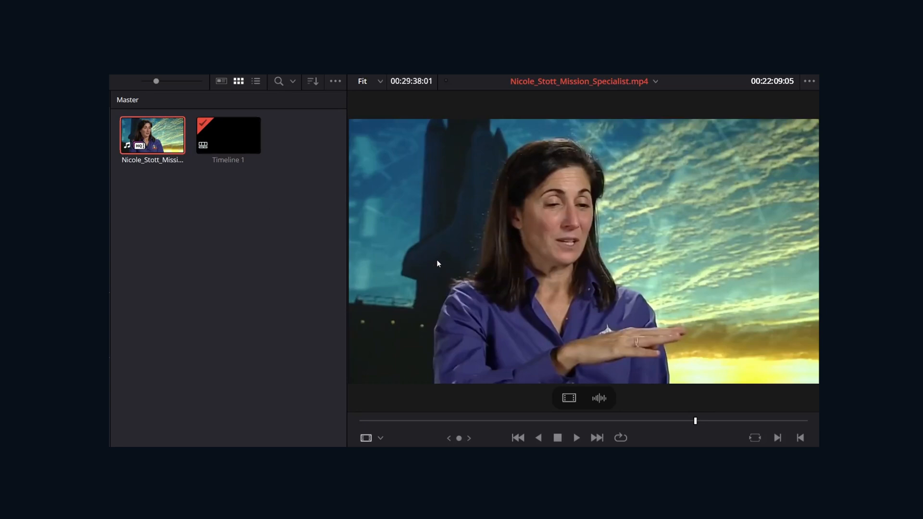
right_click(408, 421)
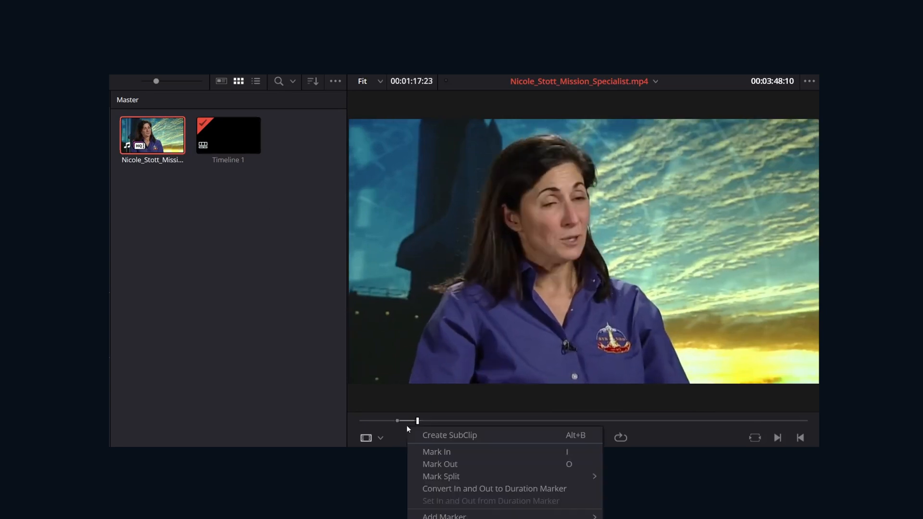
click(216, 40)
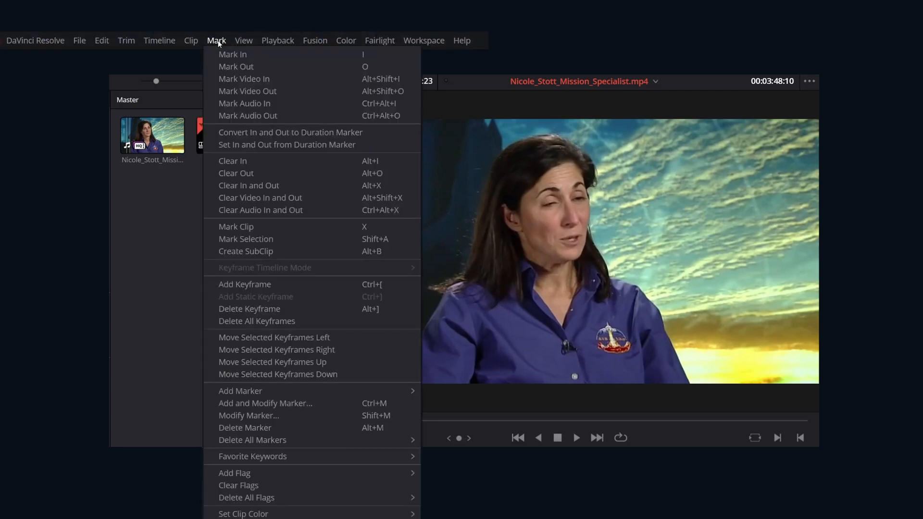
Create a subclip from the marked range, naming it 'She is ready for the mission'
click(246, 251)
text(She is ready for the mission)
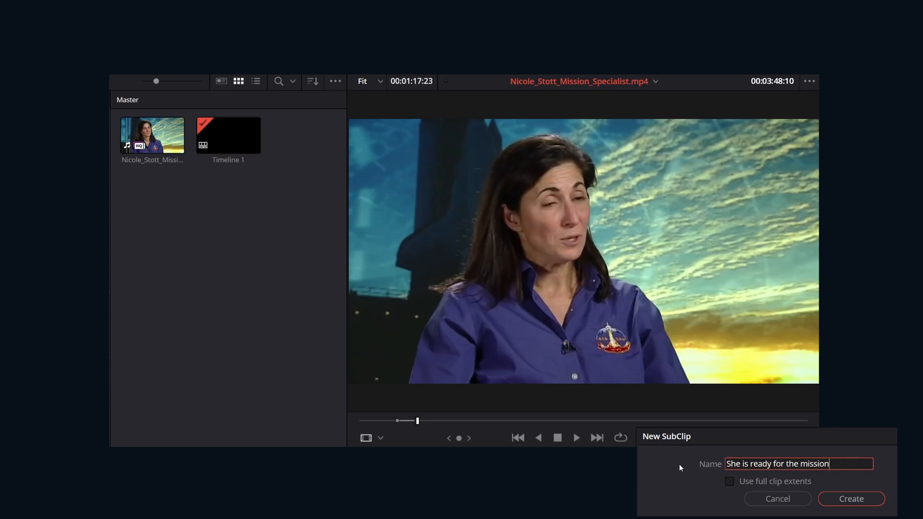
Confirm the 'She is ready for the mission' subclip, then browse Lex Clips' latest videos
click(850, 498)
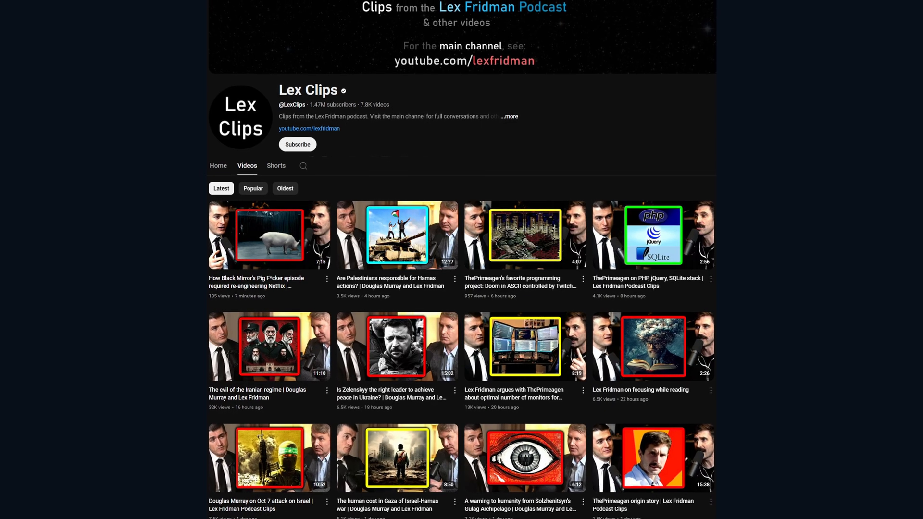
scroll(down, 3)
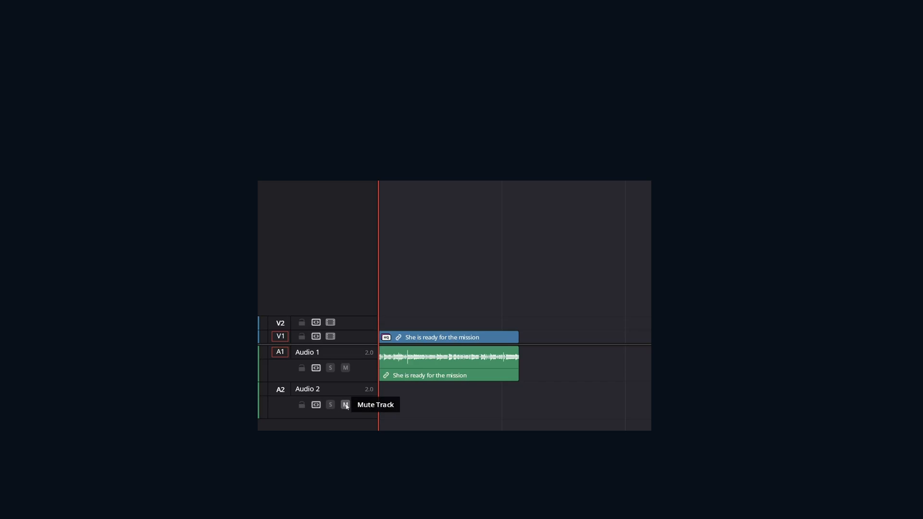
Open Edit Subclip for the timeline clip, showing start 00:02:30:18 and end 00:03:48:11
right_click(448, 337)
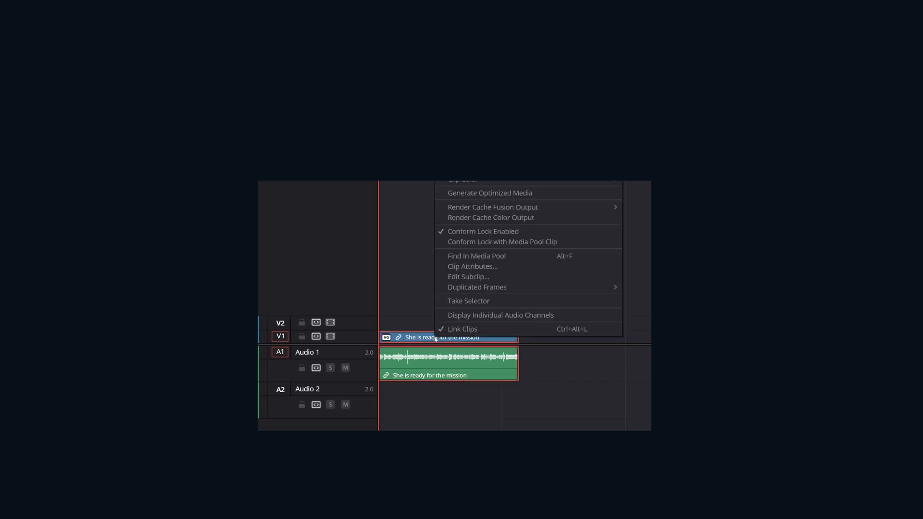
click(468, 277)
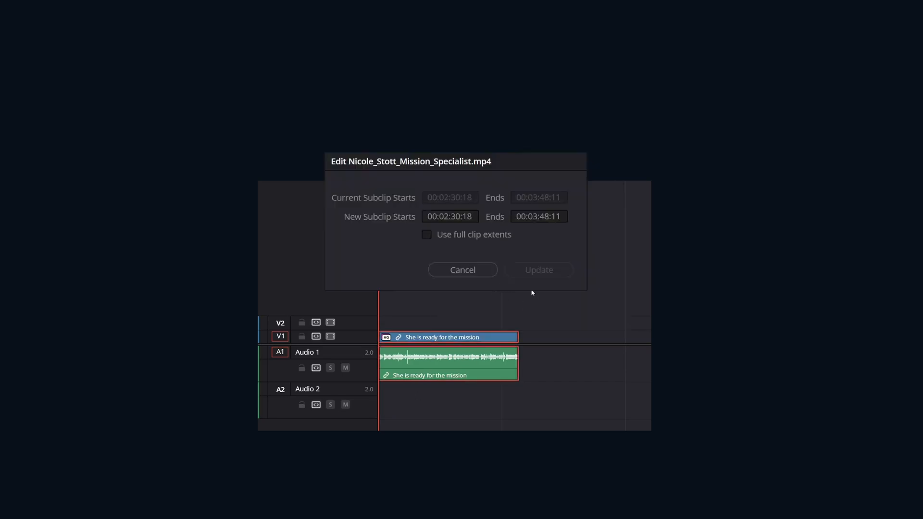
mouse_move(469, 252)
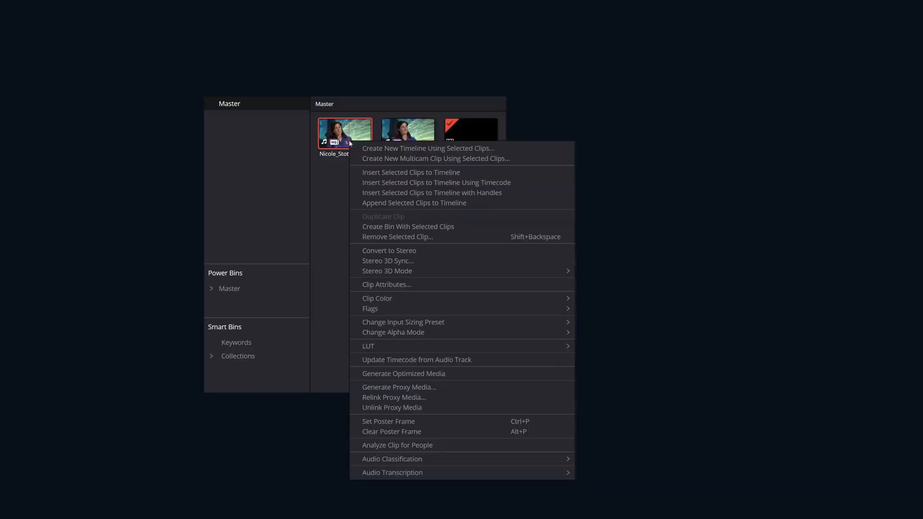
mouse_move(392, 471)
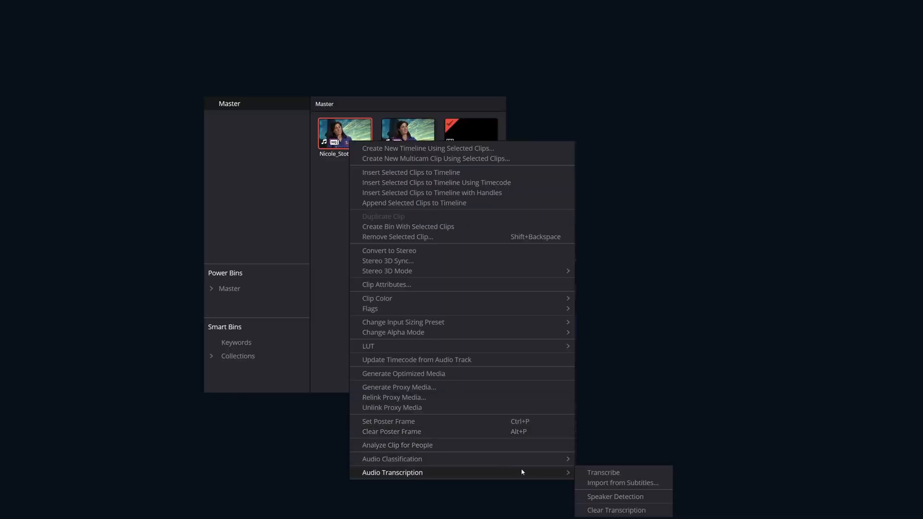
Transcribe the interview audio and create a 'high school' subclip from its passage
click(603, 472)
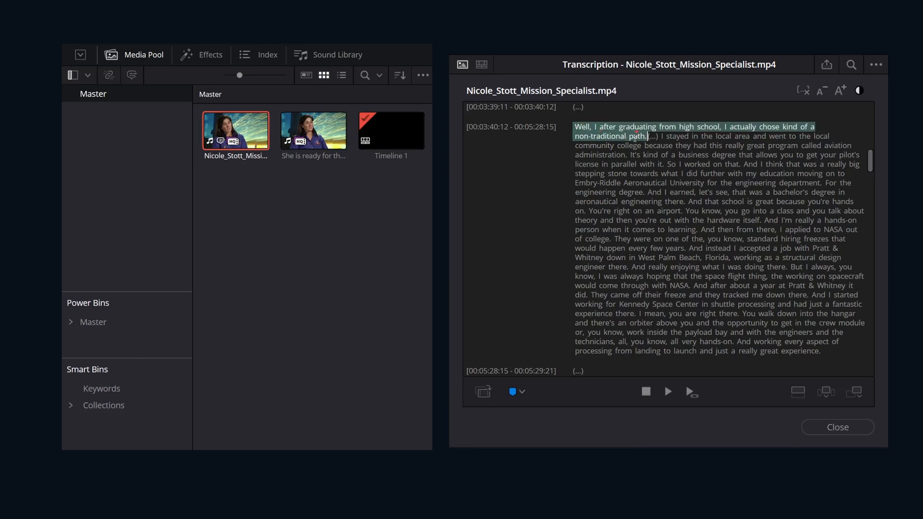
click(483, 391)
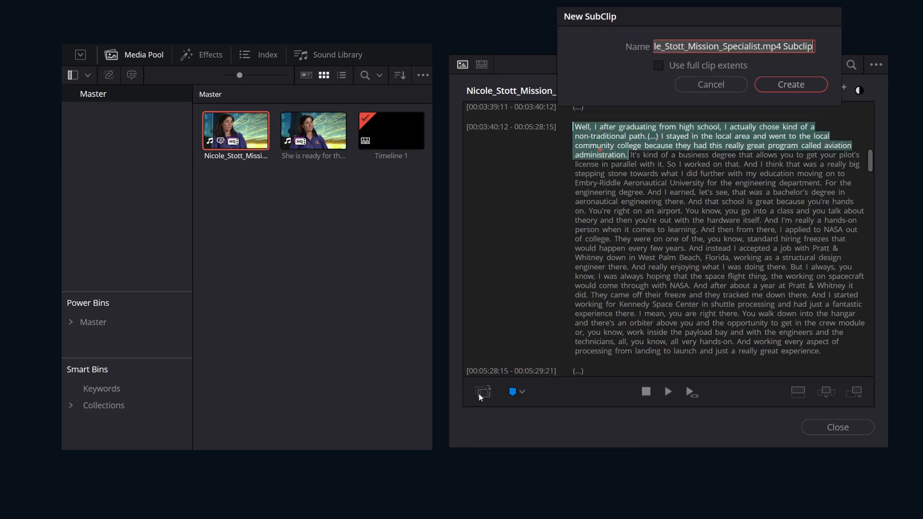
text(high sch)
text(un)
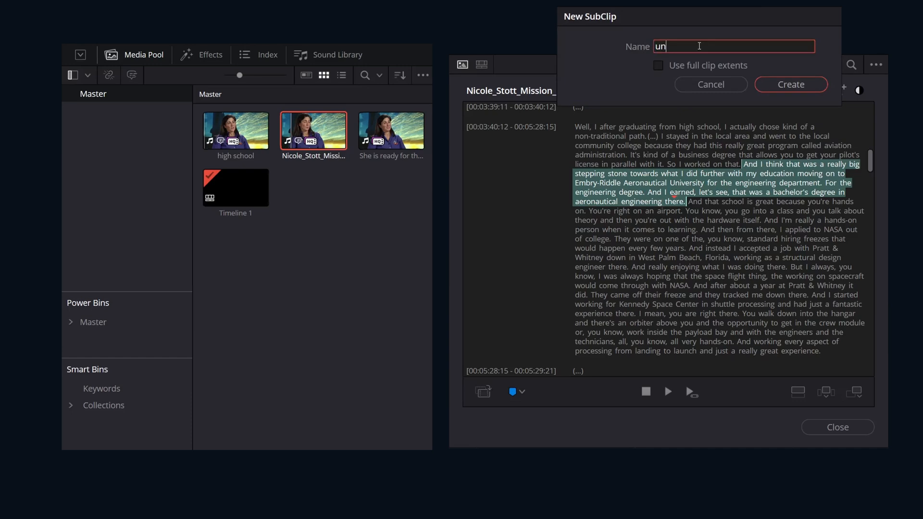
Create the 'university' and 'class of 2000' subclips from their transcript passages
click(790, 84)
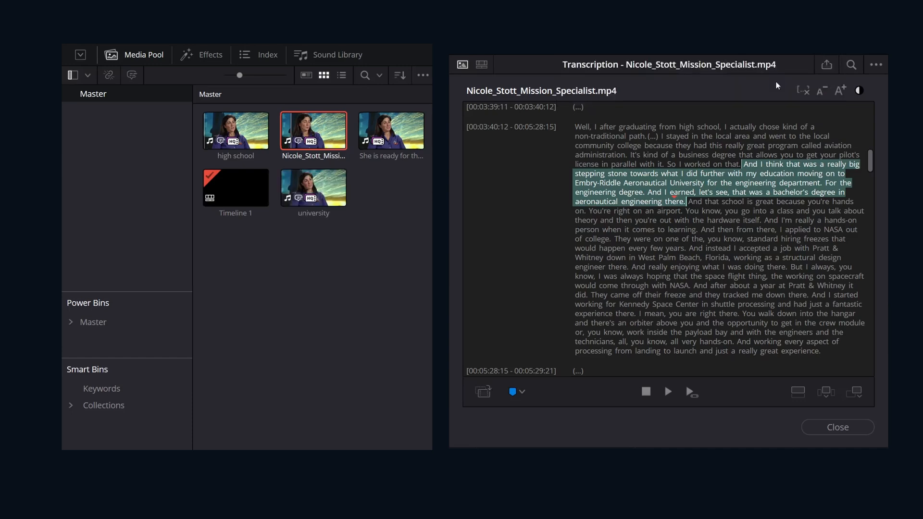
click(481, 391)
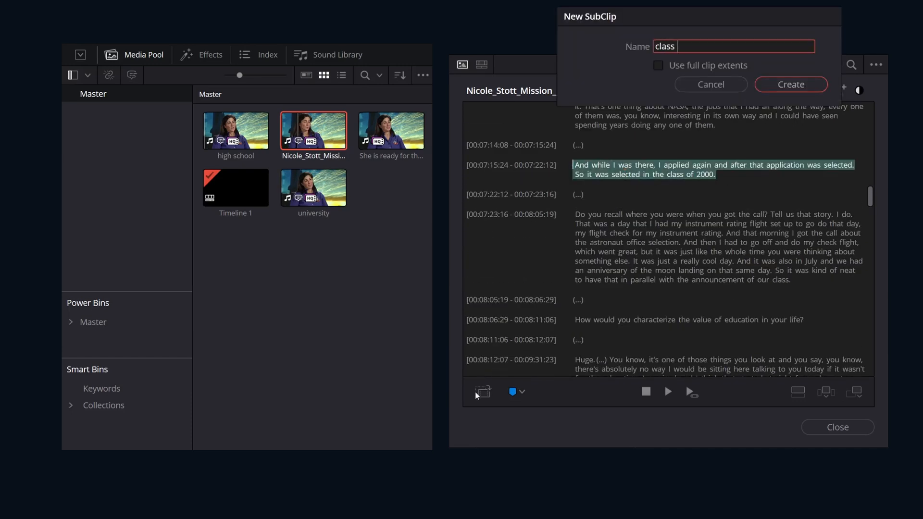
click(789, 84)
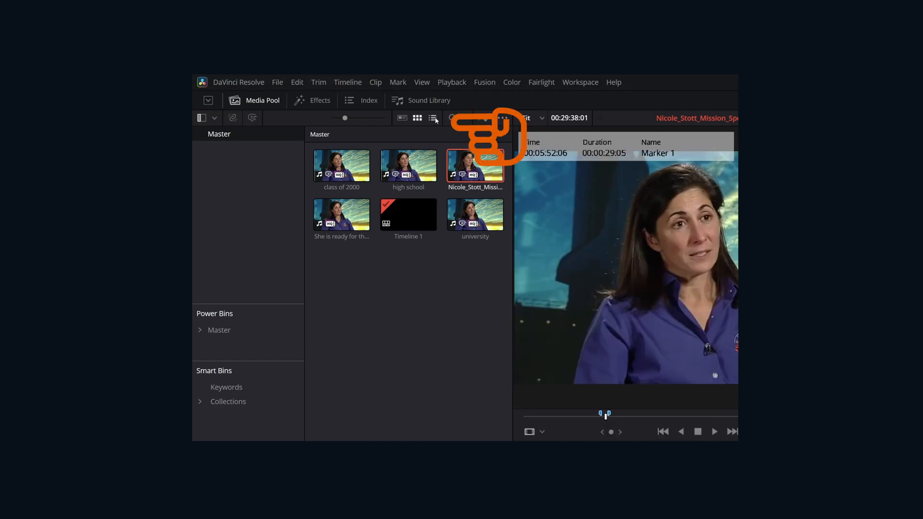
In list view, create 'Marker Subclip' from Marker 1, select it, and view the Keywords smart bin
click(432, 118)
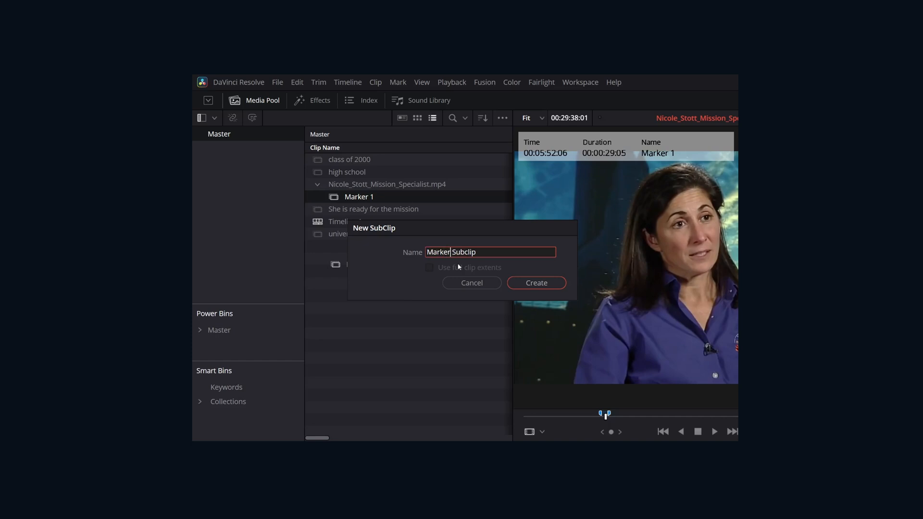
click(535, 283)
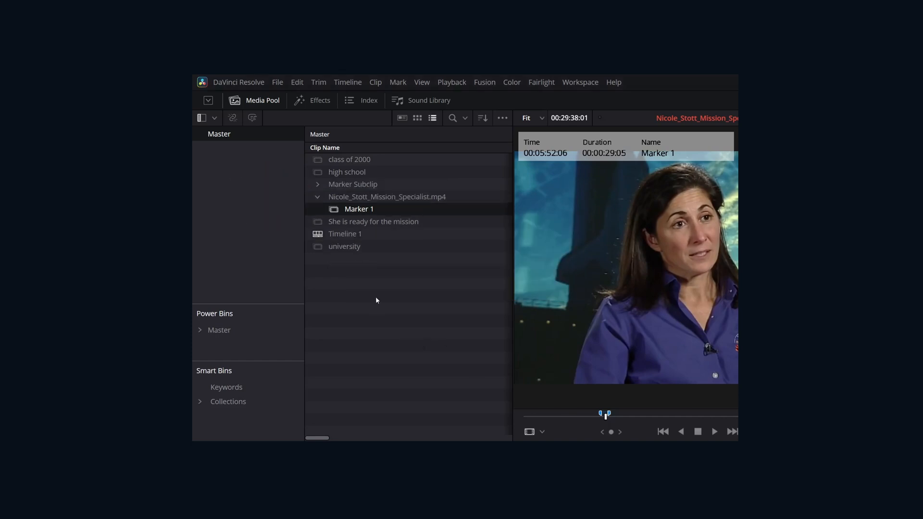
click(352, 183)
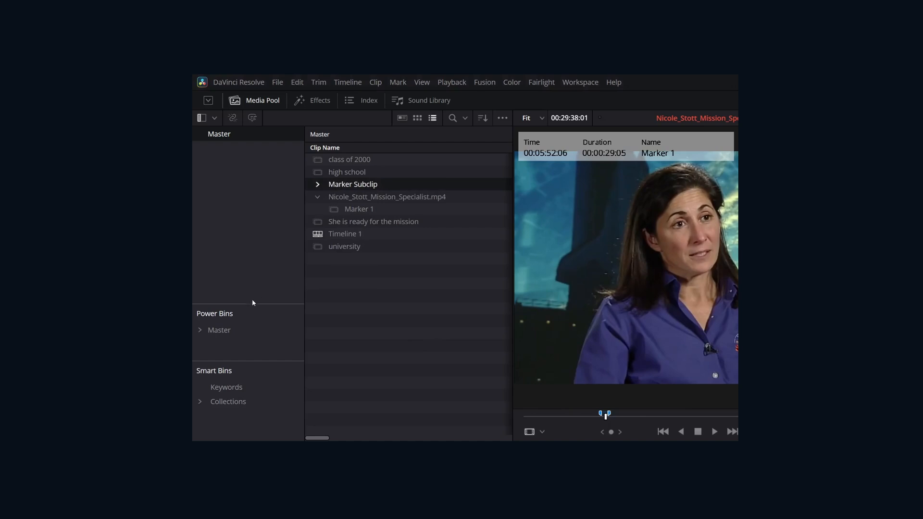
click(226, 386)
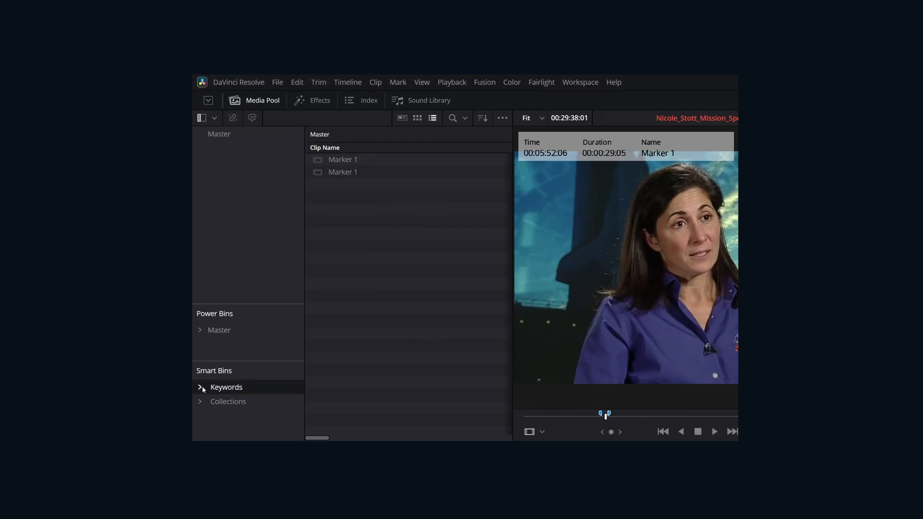